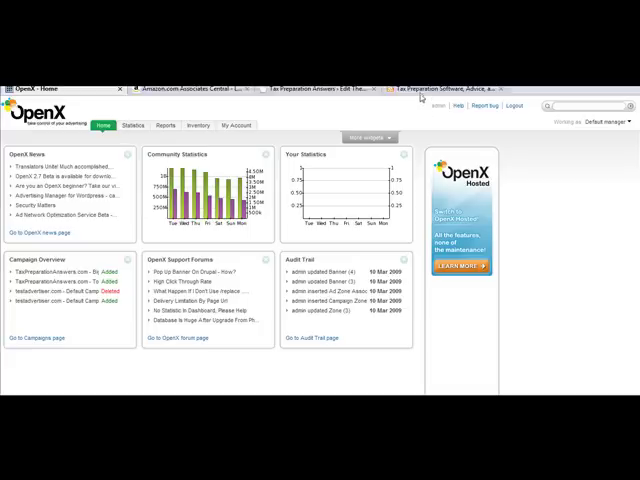
Switch from the OpenX dashboard to the Tax Preparation Software blog tab.
{"action": "left_click", "coordinate": [444, 90]}
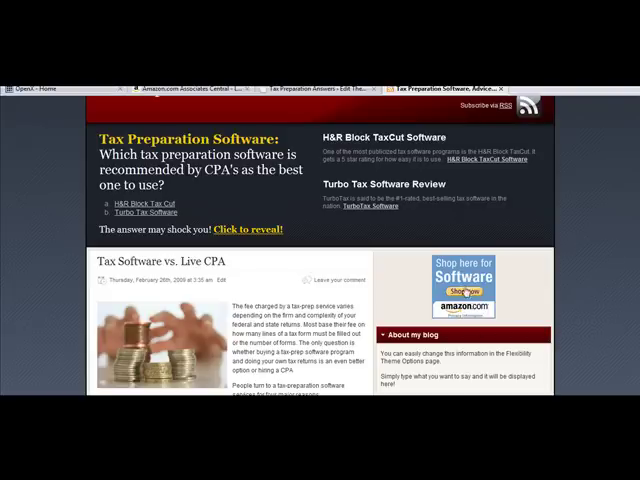
{"action": "mouse_move", "coordinate": [510, 272]}
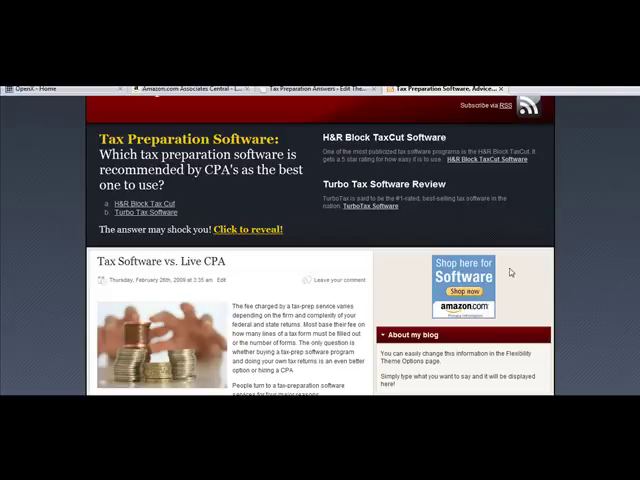
{"action": "mouse_move", "coordinate": [510, 272]}
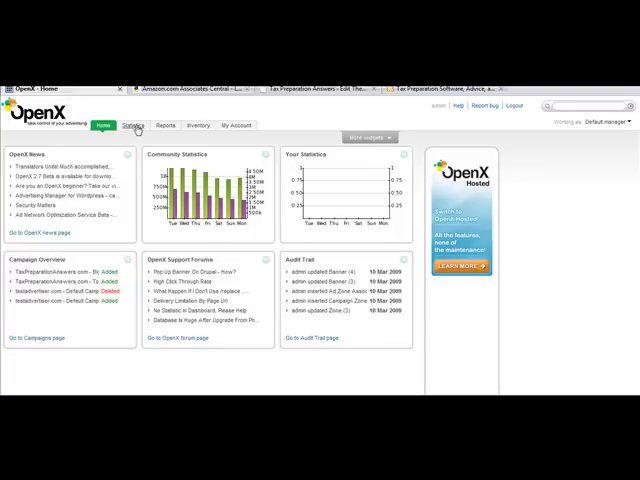
Start a new advertiser from the Inventory advertisers and campaigns overview.
{"action": "left_click", "coordinate": [198, 126]}
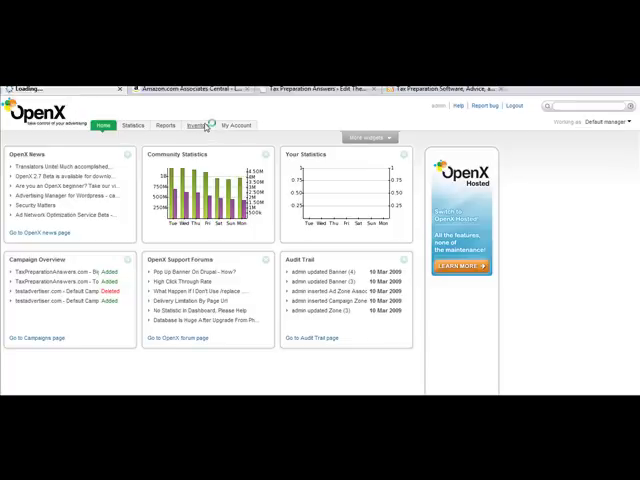
{"action": "left_click", "coordinate": [192, 124]}
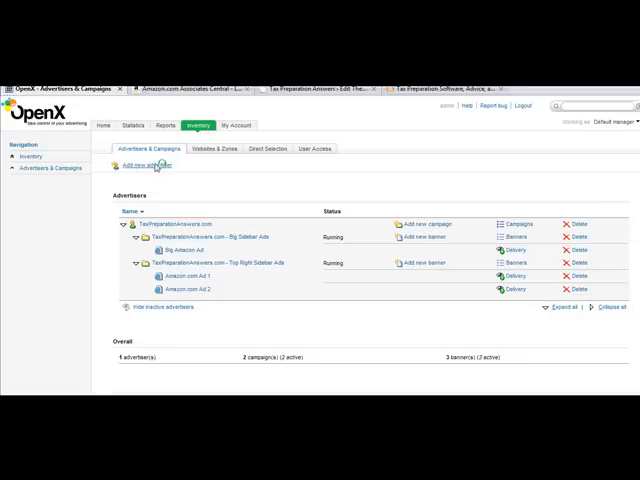
{"action": "left_click", "coordinate": [138, 168]}
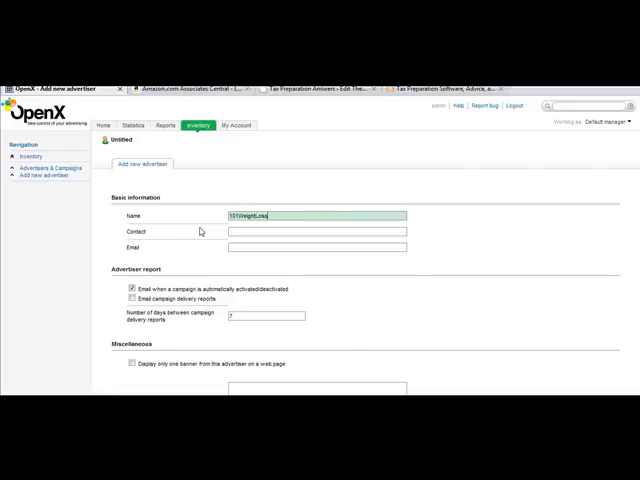
Fill in the advertiser name 101WeightLossArticles.com, its contact and email address.
{"action": "type", "text": "Articles.com"}
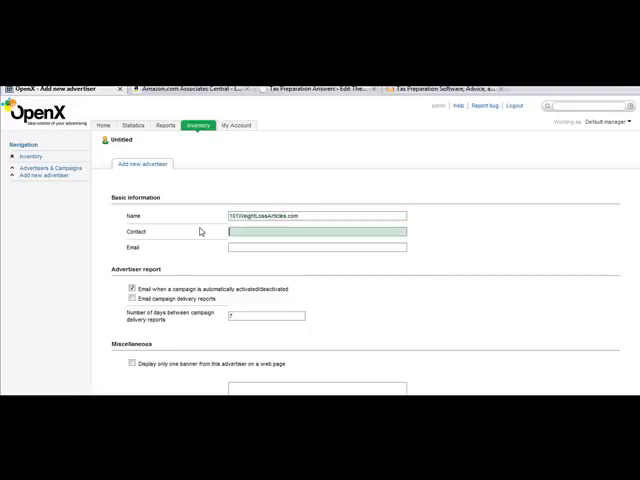
{"action": "type", "text": "Je"}
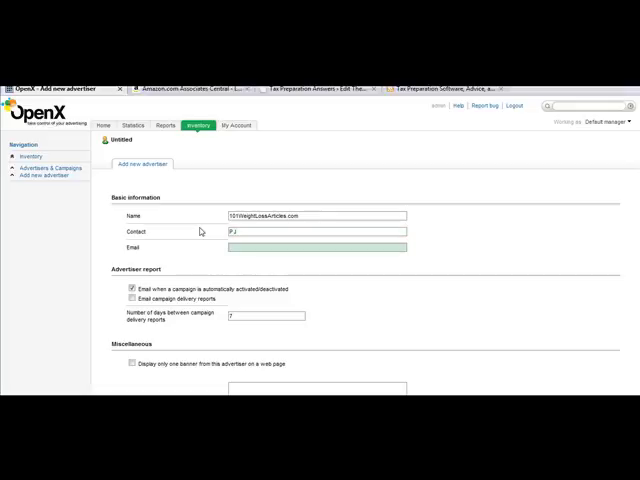
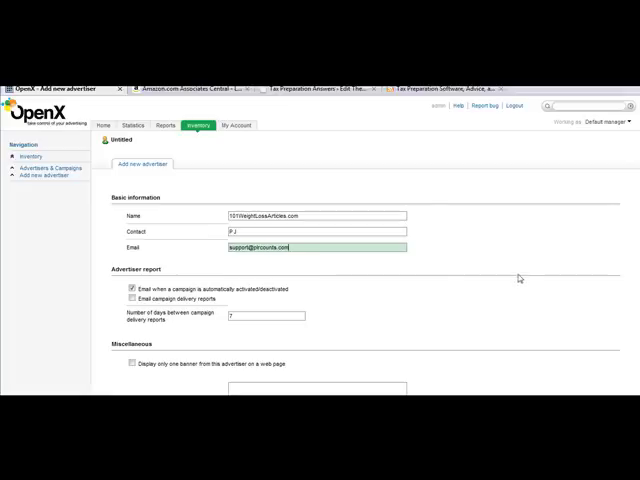
{"action": "scroll", "scroll_direction": "down", "scroll_amount": 3}
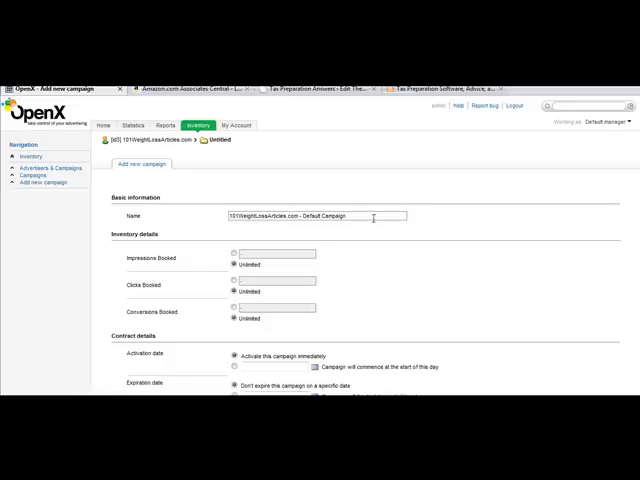
Name the campaign 101WeightLossArticles.com - Right Sidebar and try 2,500 impressions before keeping them unlimited.
{"action": "double_click", "coordinate": [324, 216]}
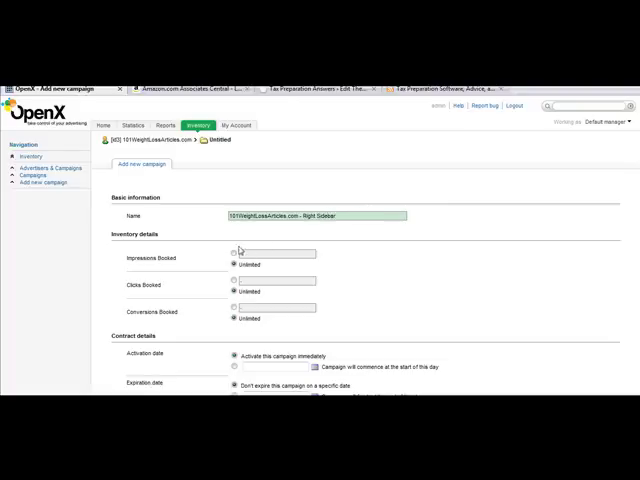
{"action": "left_click", "coordinate": [234, 252]}
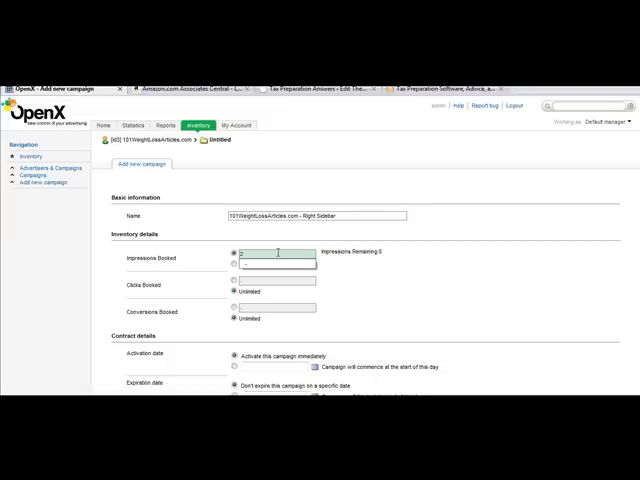
{"action": "type", "text": "2,500"}
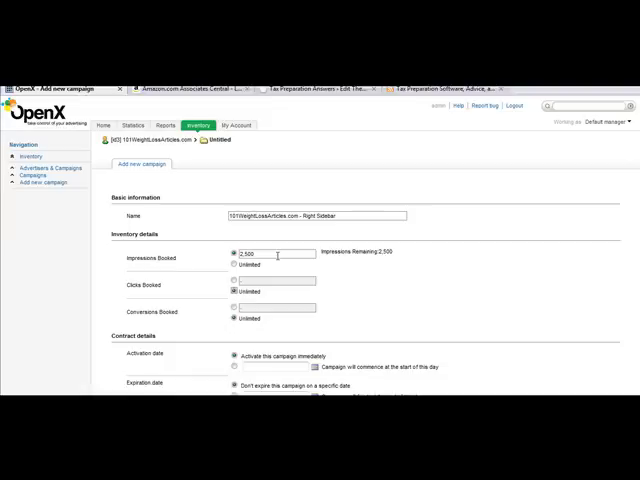
{"action": "left_click", "coordinate": [236, 264]}
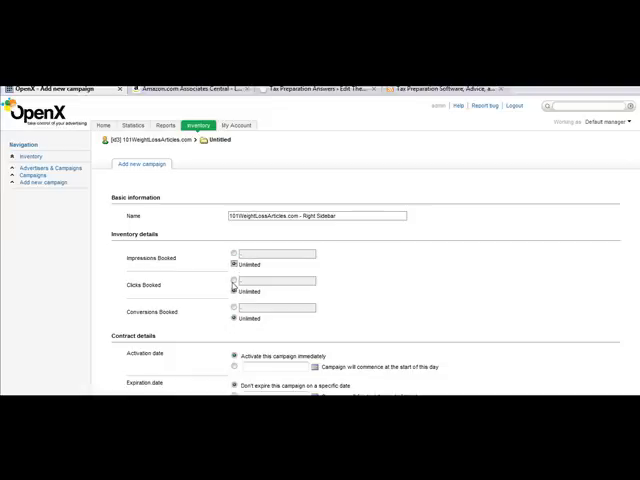
Try 100 booked clicks, then leave clicks and conversions set to unlimited.
{"action": "left_click", "coordinate": [234, 278]}
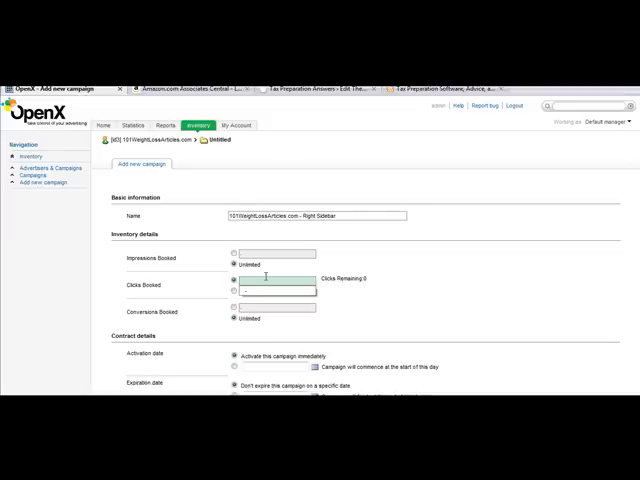
{"action": "type", "text": "100"}
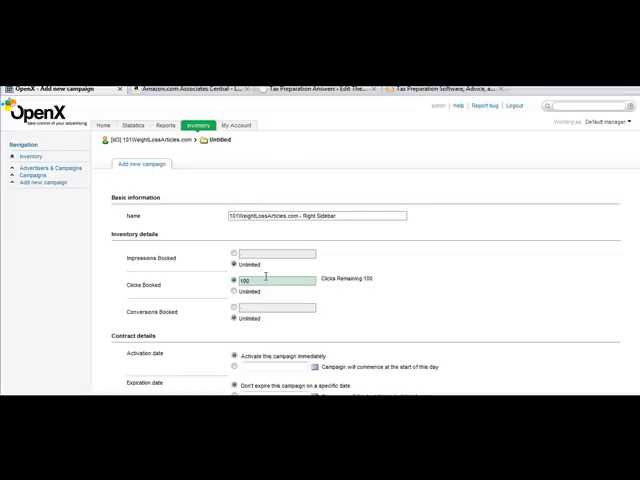
{"action": "left_click", "coordinate": [236, 292]}
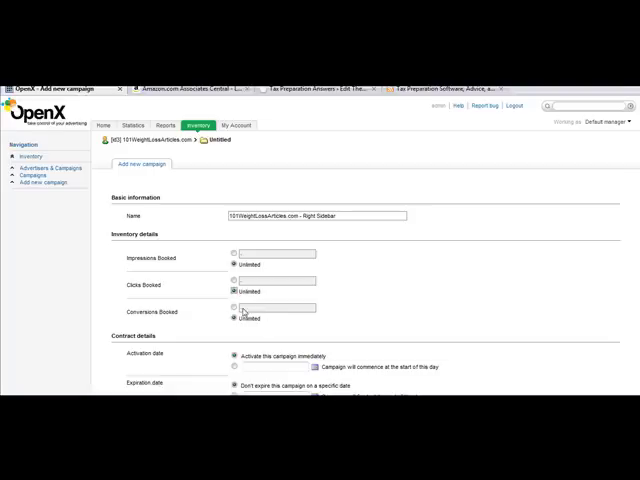
{"action": "left_click", "coordinate": [232, 308]}
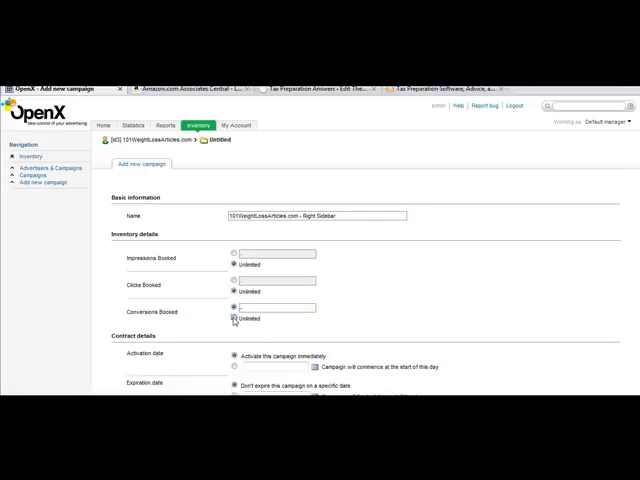
{"action": "left_click", "coordinate": [232, 318]}
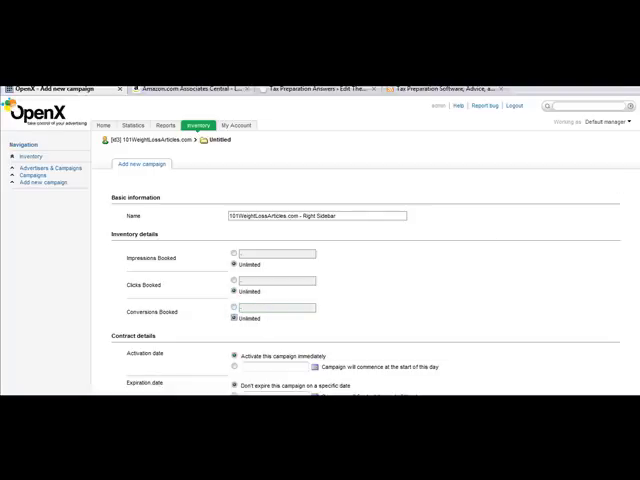
{"action": "scroll", "scroll_direction": "down", "scroll_amount": 3}
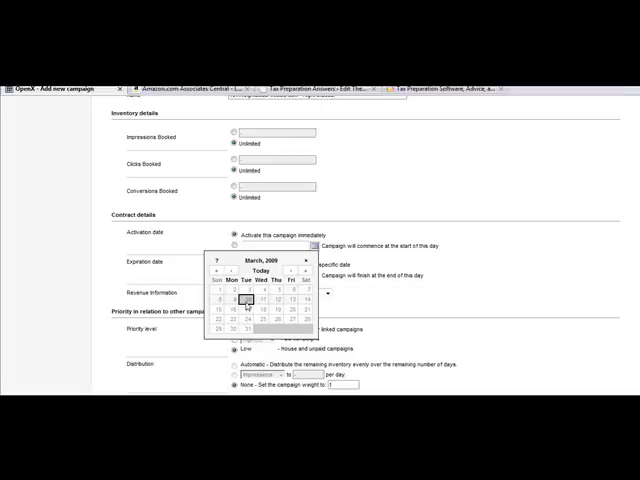
Set the campaign to activate immediately and never expire after trying specific dates.
{"action": "left_click", "coordinate": [248, 300]}
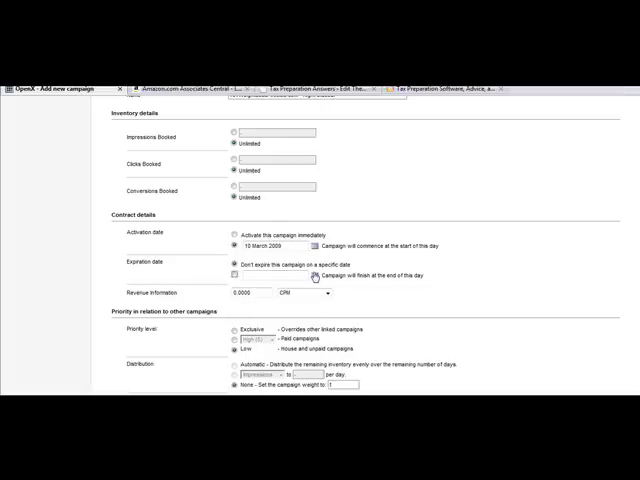
{"action": "left_click", "coordinate": [318, 276]}
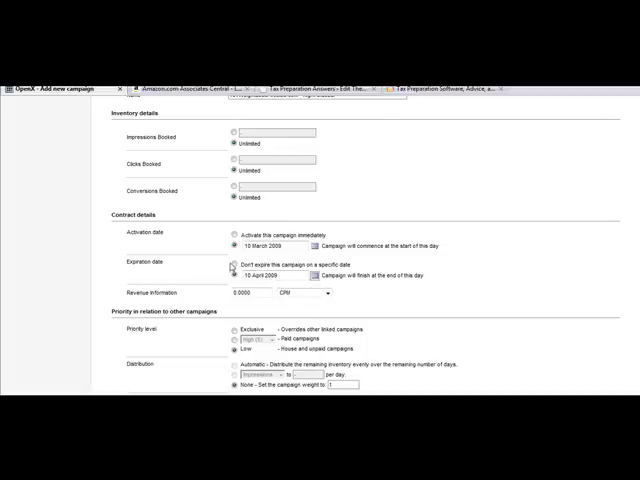
{"action": "left_click", "coordinate": [232, 234]}
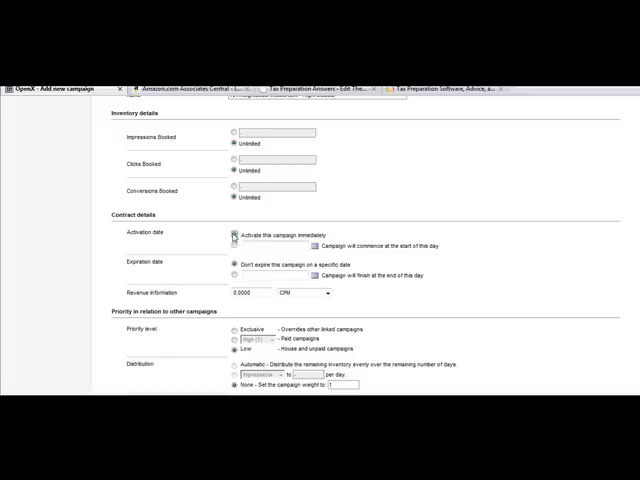
{"action": "left_click", "coordinate": [232, 236]}
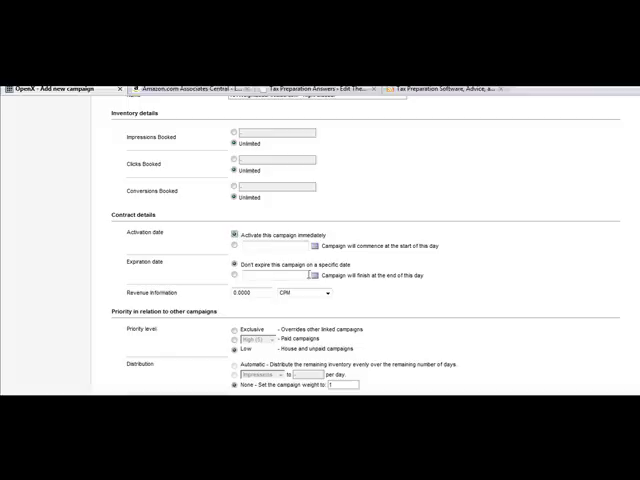
{"action": "mouse_move", "coordinate": [496, 272]}
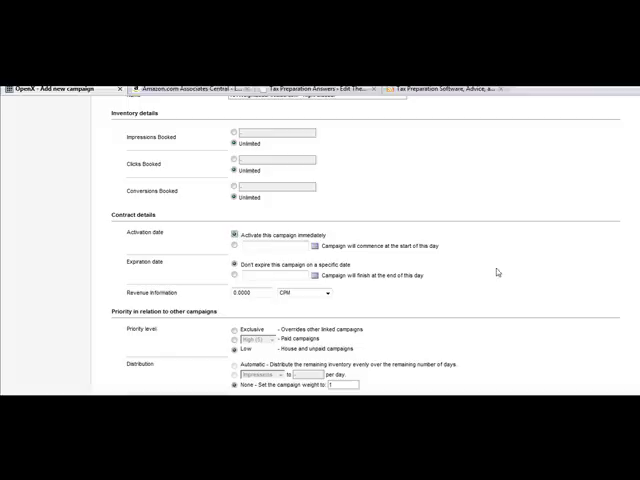
Keep CPM revenue pricing and save the Right Sidebar campaign.
{"action": "scroll", "scroll_direction": "down", "scroll_amount": 3}
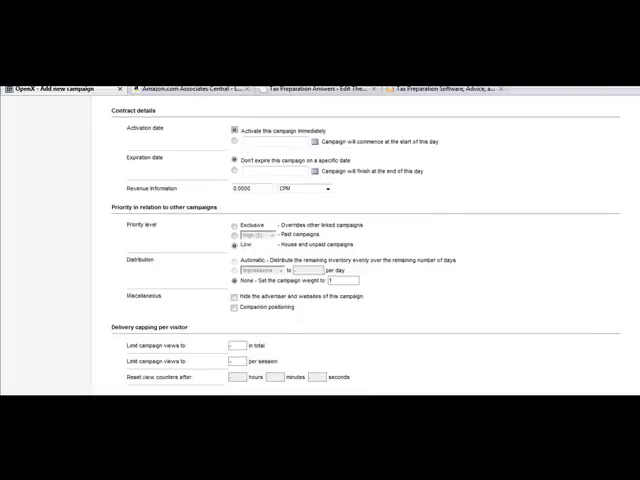
{"action": "scroll", "scroll_direction": "down", "scroll_amount": 3}
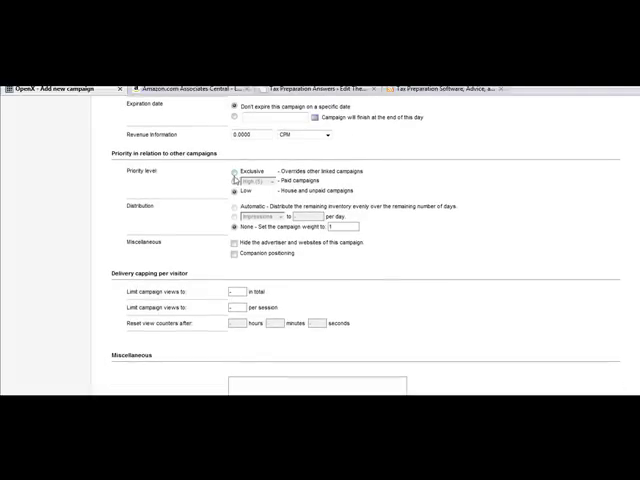
{"action": "mouse_move", "coordinate": [538, 252]}
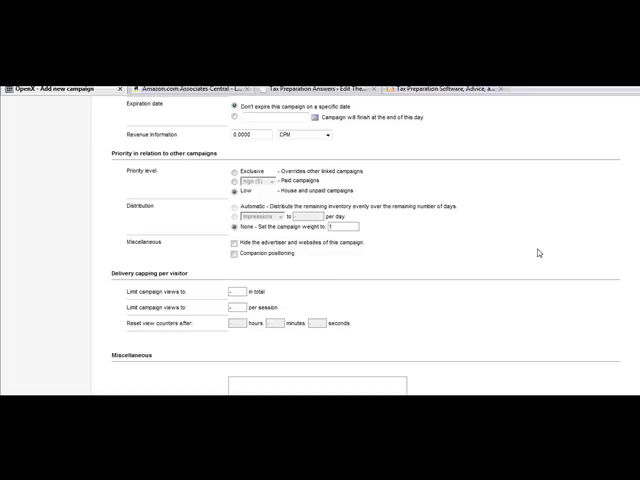
{"action": "left_click", "coordinate": [206, 164]}
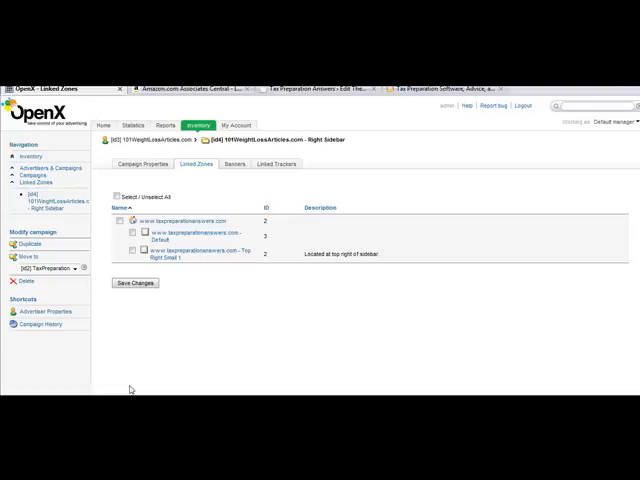
{"action": "mouse_move", "coordinate": [124, 298]}
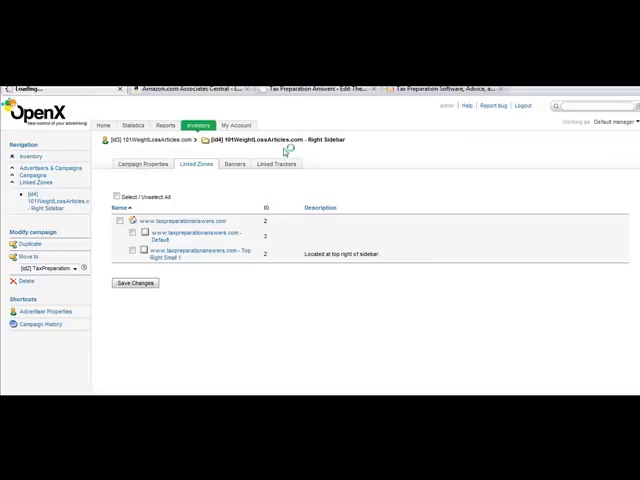
Review the campaign's linked zones, then move to the advertiser and campaign statistics page.
{"action": "left_click", "coordinate": [144, 164]}
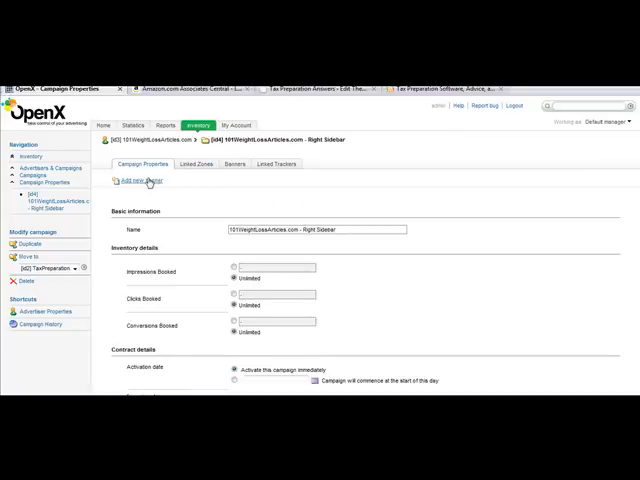
{"action": "left_click", "coordinate": [138, 180]}
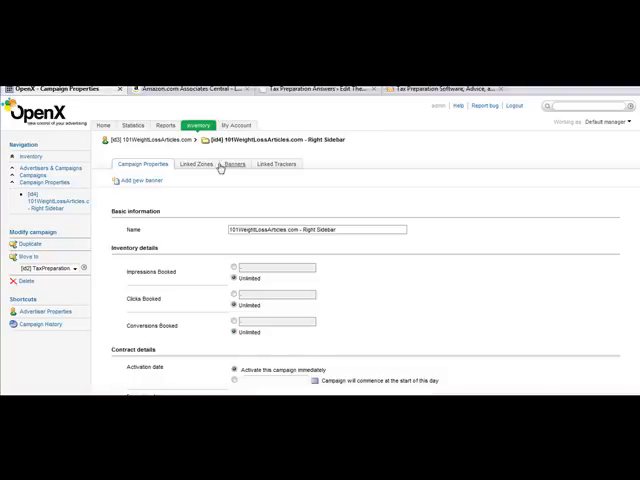
{"action": "left_click", "coordinate": [194, 164]}
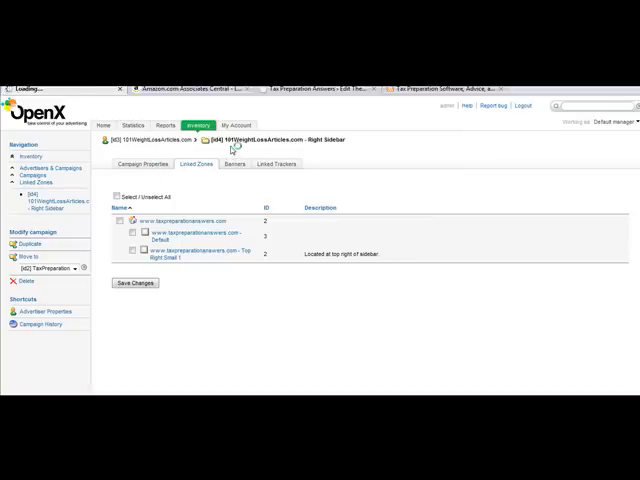
{"action": "left_click", "coordinate": [140, 164]}
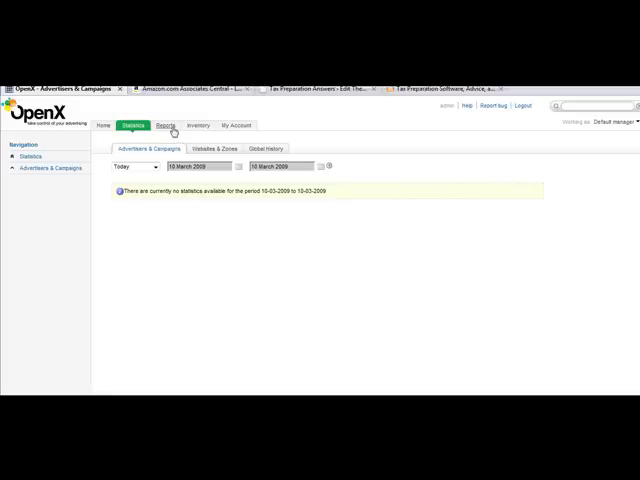
Browse Reports, User Access and Websites & Zones, then return to the Advertisers & Campaigns list.
{"action": "left_click", "coordinate": [166, 126]}
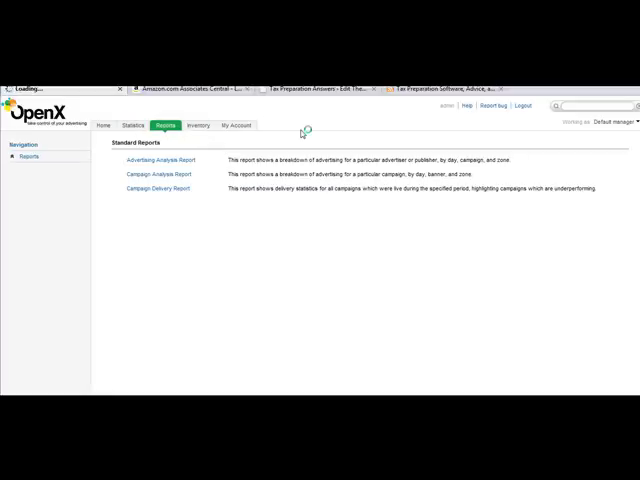
{"action": "left_click", "coordinate": [200, 126]}
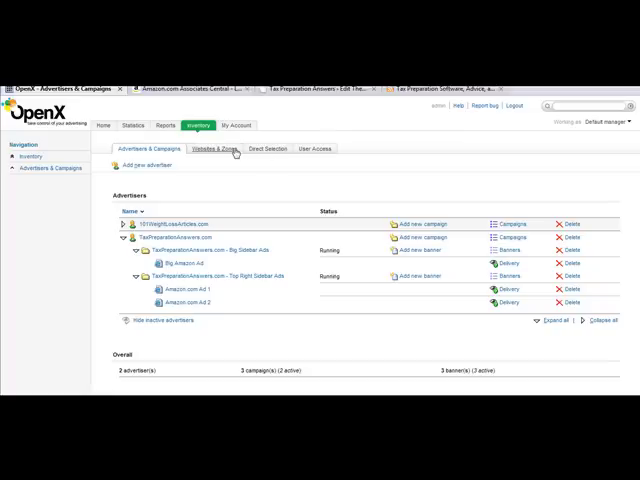
{"action": "left_click", "coordinate": [212, 148]}
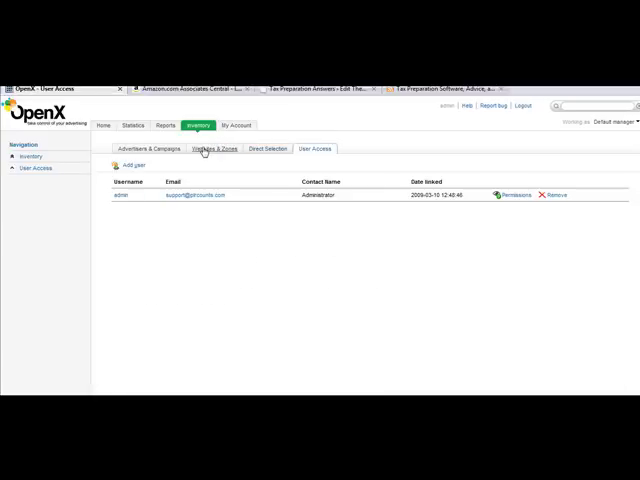
{"action": "left_click", "coordinate": [204, 148]}
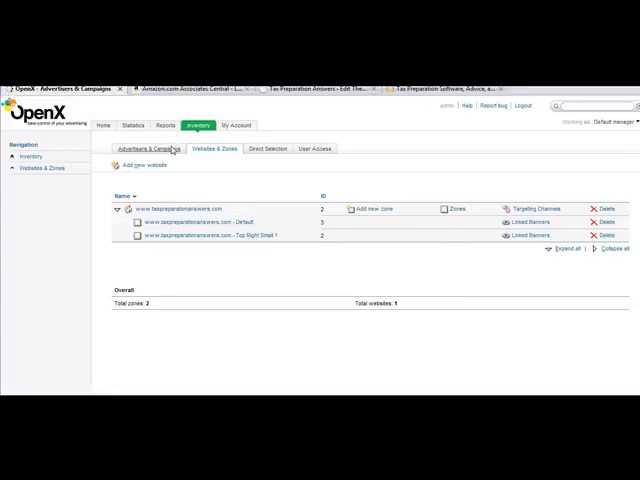
{"action": "left_click", "coordinate": [148, 148]}
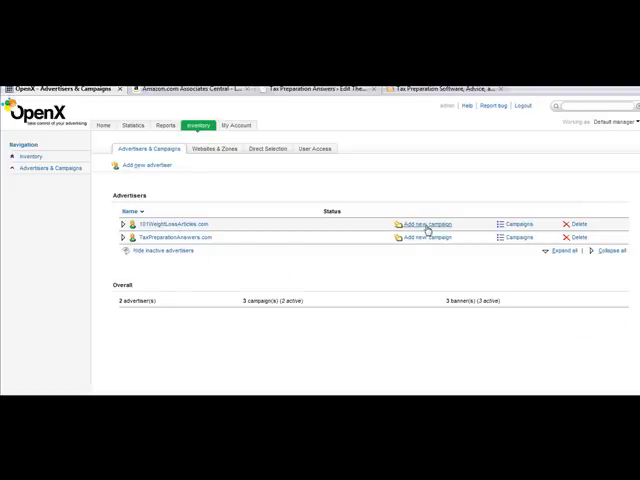
Start a new campaign for the weight loss advertiser, then abandon it and return to advertisers.
{"action": "left_click", "coordinate": [424, 224]}
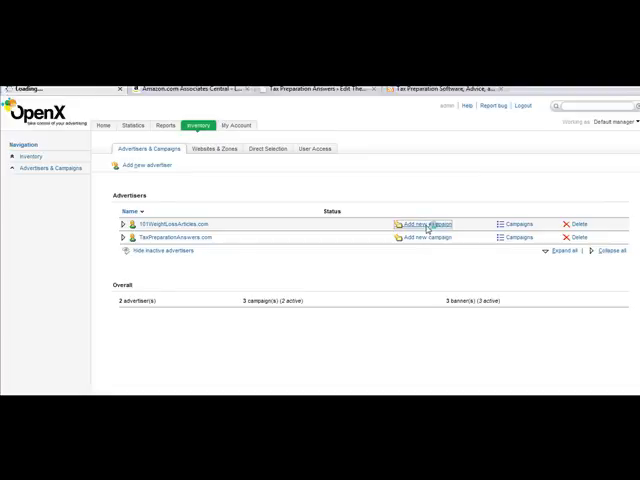
{"action": "left_click", "coordinate": [424, 224]}
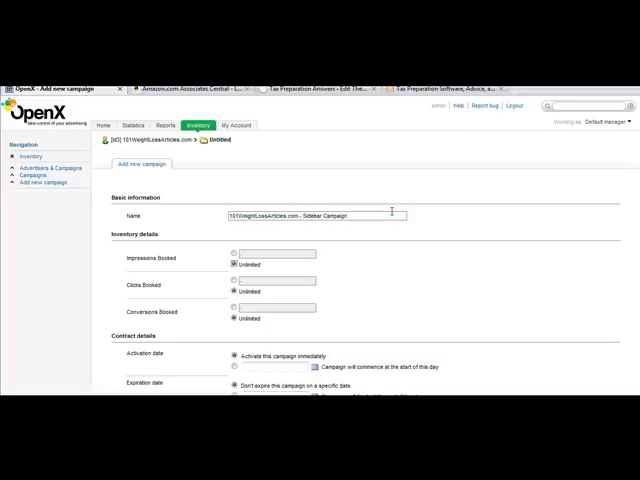
{"action": "mouse_move", "coordinate": [230, 174]}
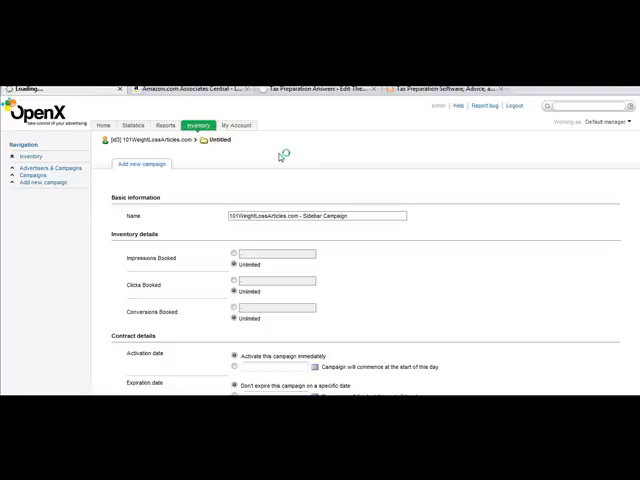
{"action": "left_click", "coordinate": [54, 168]}
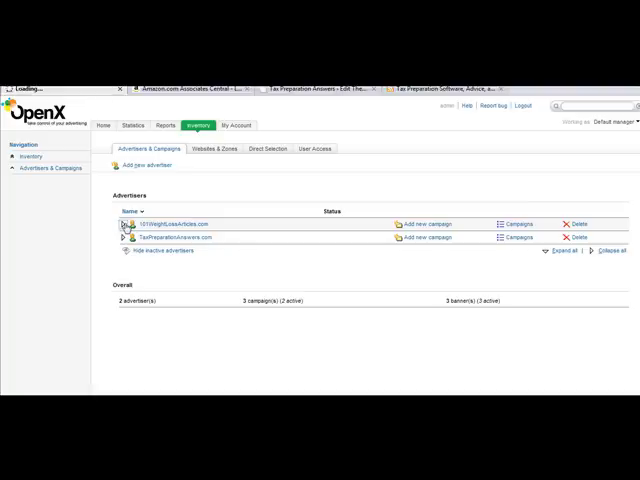
Expand the weight loss advertiser and add a new banner to its Right Sidebar campaign.
{"action": "left_click", "coordinate": [124, 222]}
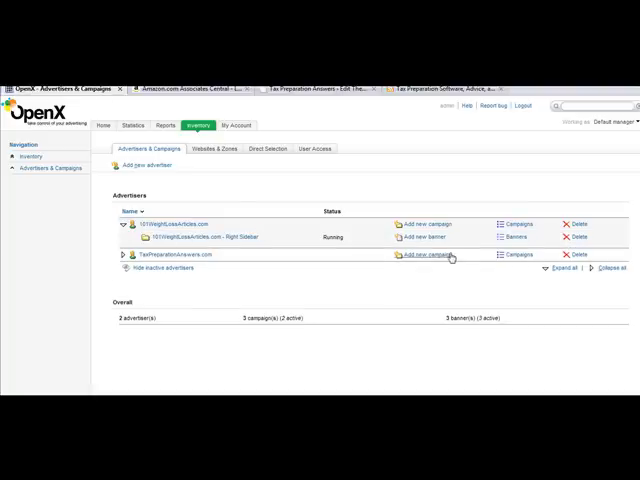
{"action": "left_click", "coordinate": [412, 236]}
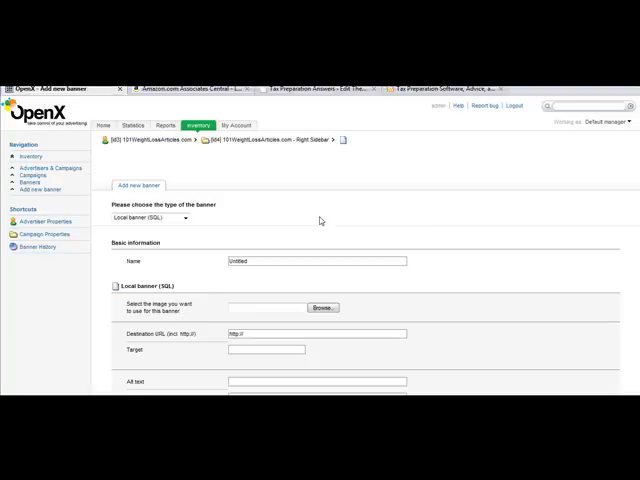
{"action": "left_click", "coordinate": [316, 260]}
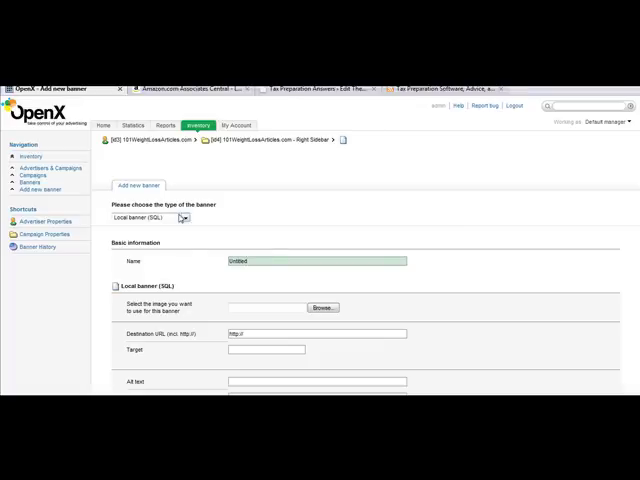
Abandon the unsaved banner form and return to the advertisers and campaigns inventory.
{"action": "left_click", "coordinate": [144, 218]}
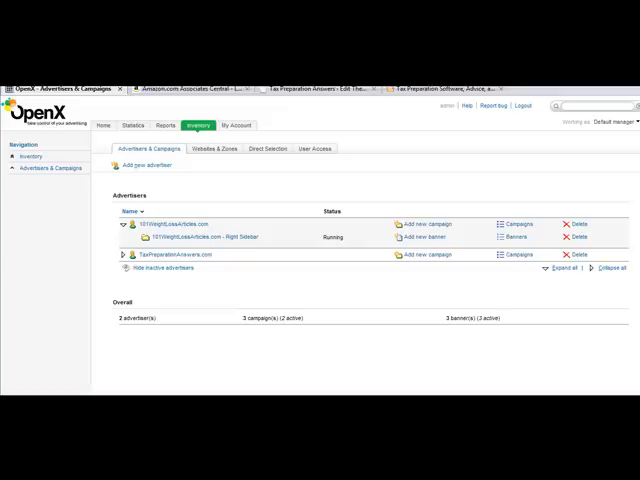
{"action": "mouse_move", "coordinate": [164, 108]}
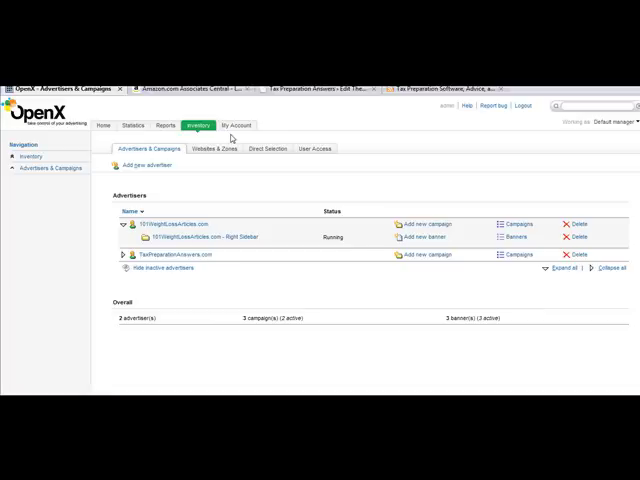
{"action": "mouse_move", "coordinate": [248, 176]}
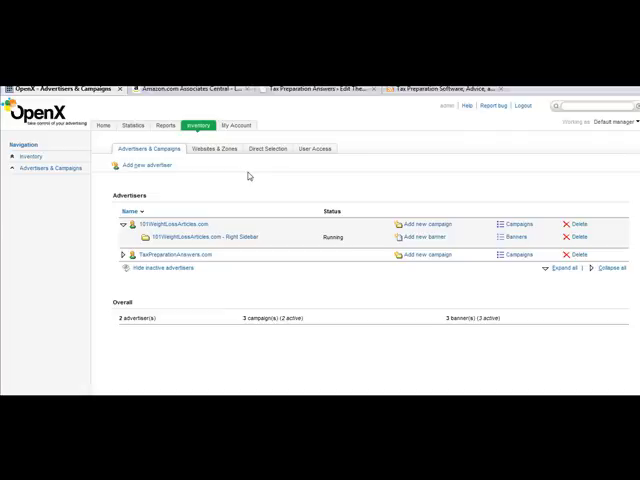
{"action": "mouse_move", "coordinate": [222, 164]}
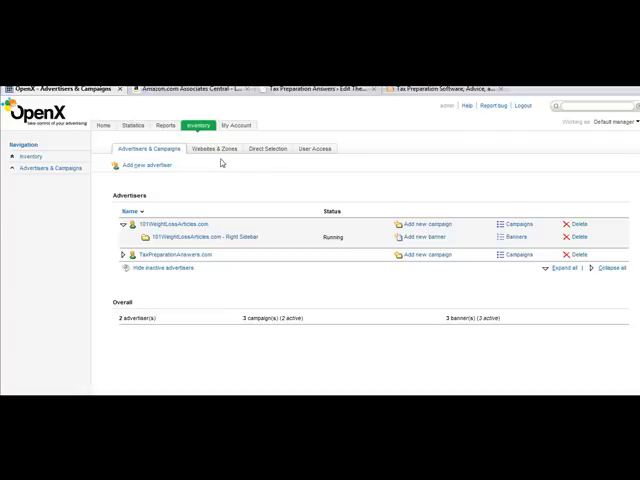
{"action": "left_click", "coordinate": [212, 148]}
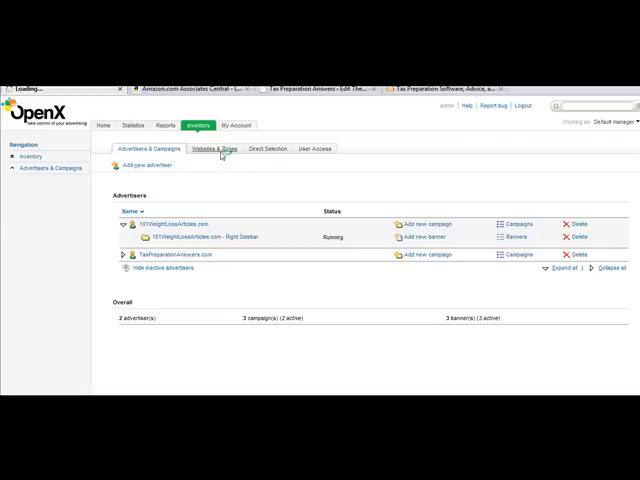
{"action": "left_click", "coordinate": [214, 148]}
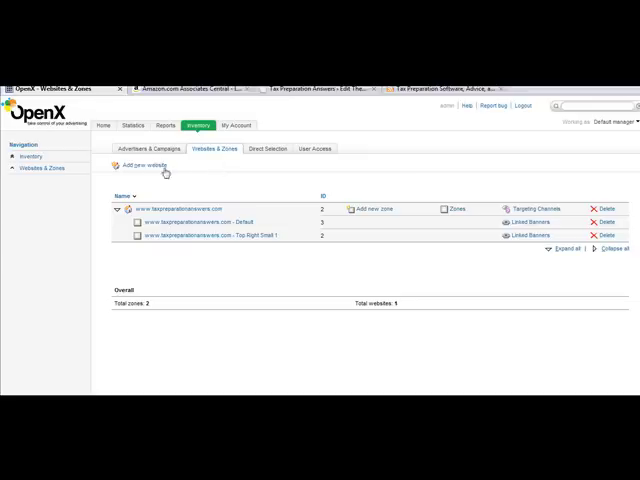
{"action": "left_click", "coordinate": [142, 166]}
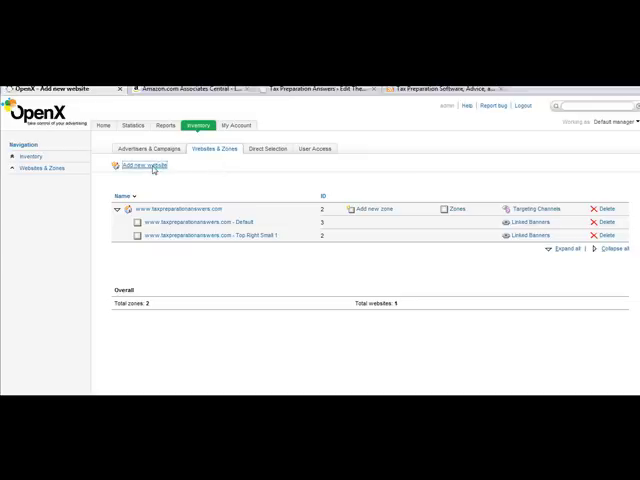
{"action": "left_click", "coordinate": [144, 166]}
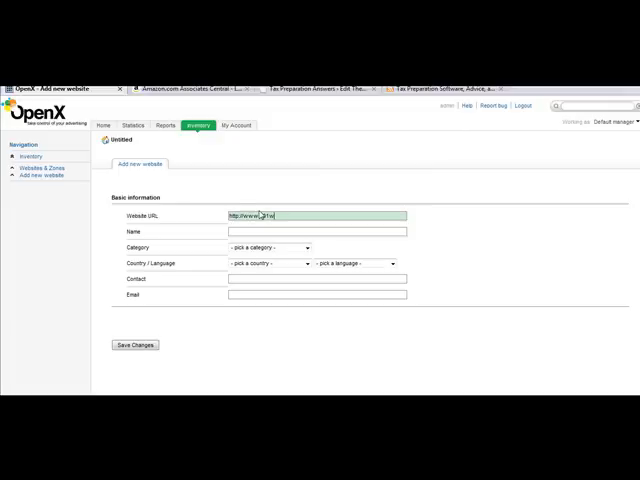
{"action": "type", "text": "weightlossarticles.com"}
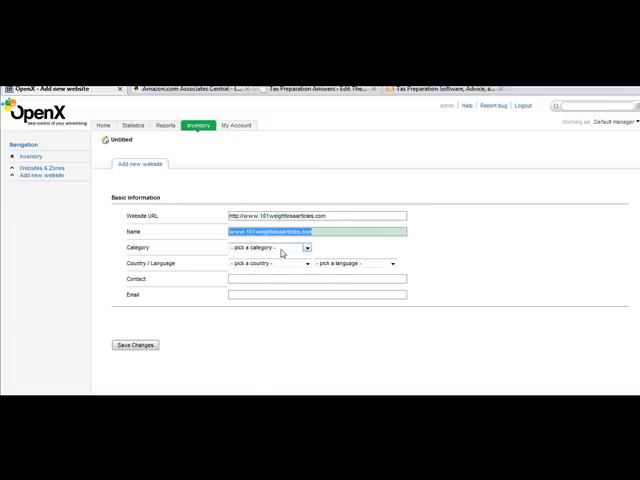
Set the website category to Weight Loss, country United States and language English.
{"action": "left_click", "coordinate": [308, 246]}
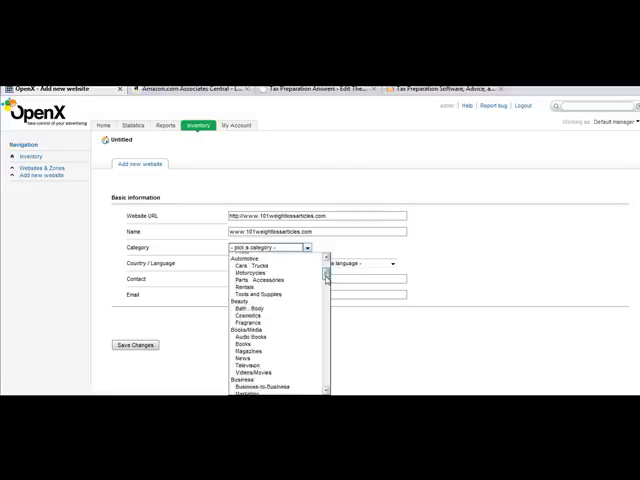
{"action": "scroll", "scroll_direction": "down", "scroll_amount": 3}
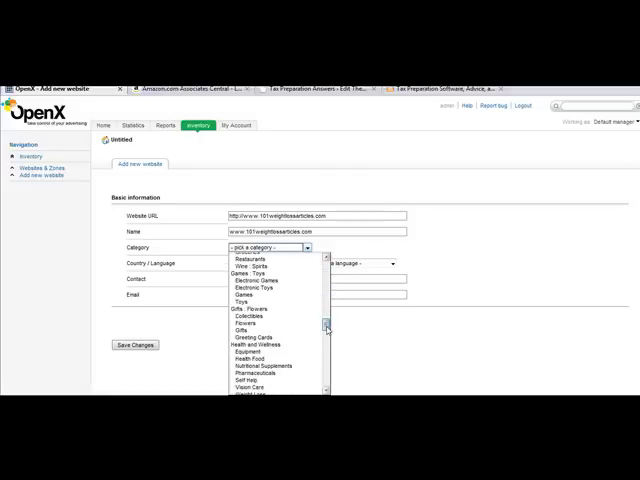
{"action": "scroll", "scroll_direction": "down", "scroll_amount": 3}
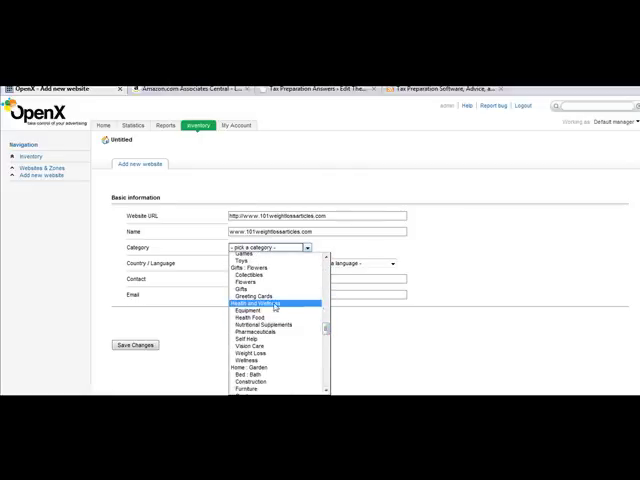
{"action": "left_click", "coordinate": [262, 358]}
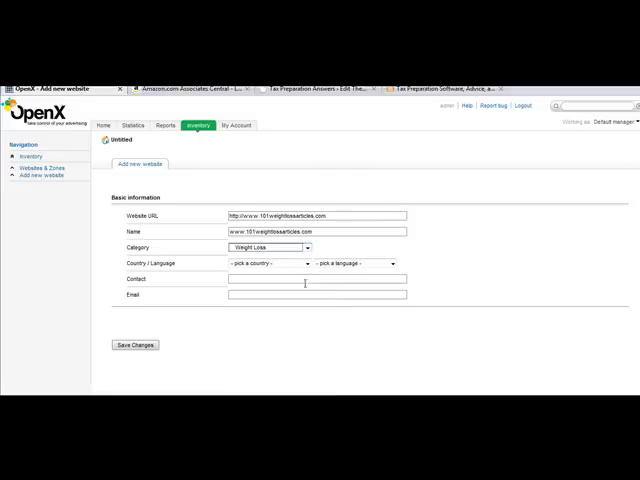
{"action": "left_click", "coordinate": [284, 264]}
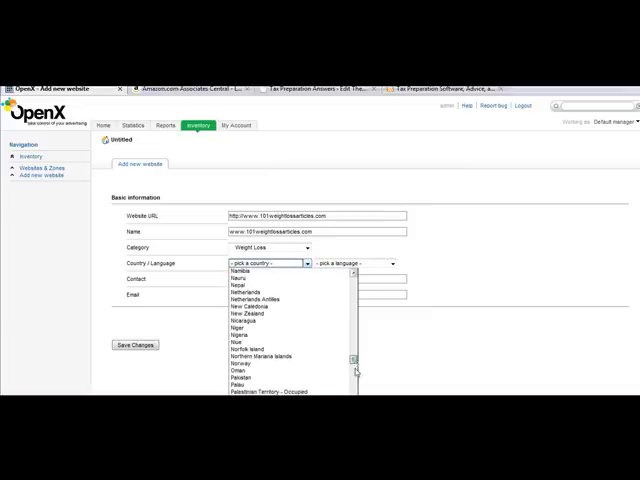
{"action": "scroll", "scroll_direction": "down", "scroll_amount": 3}
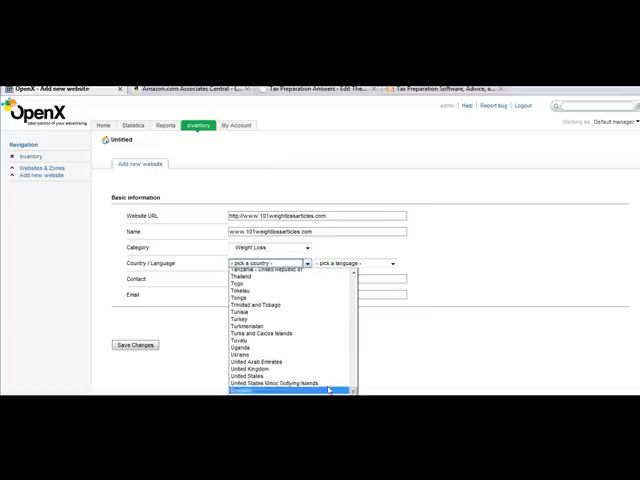
{"action": "left_click", "coordinate": [280, 382]}
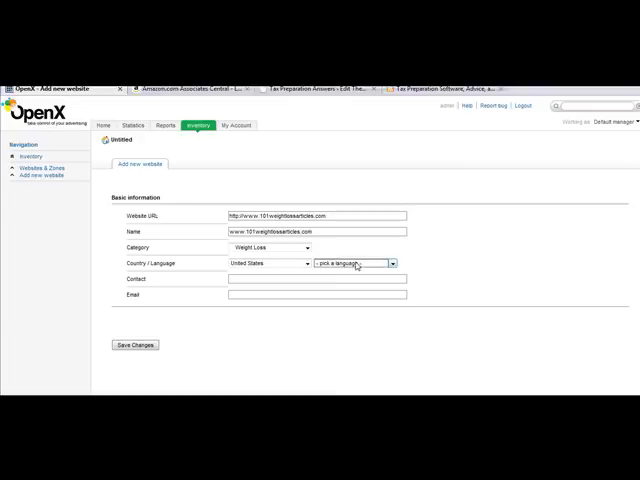
{"action": "left_click", "coordinate": [356, 264]}
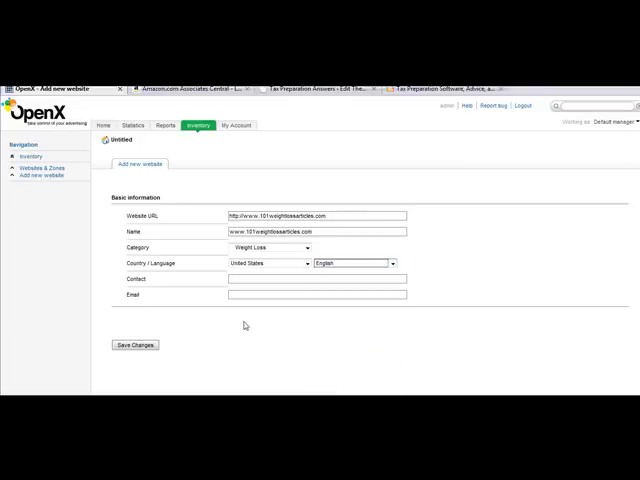
Fill the contact name and suggested email address, then save the new website.
{"action": "left_click", "coordinate": [316, 280]}
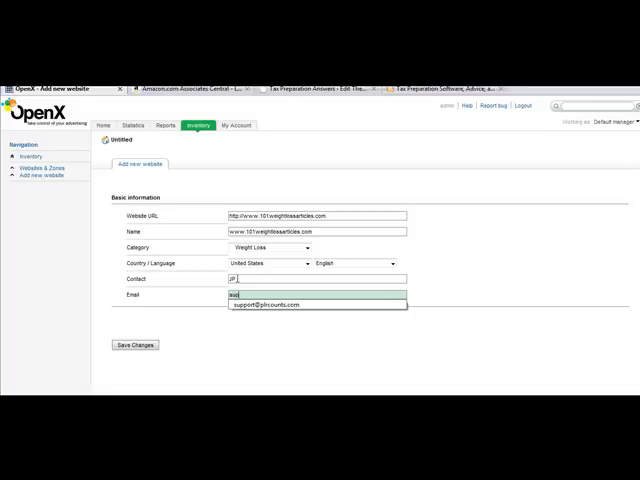
{"action": "left_click", "coordinate": [316, 304]}
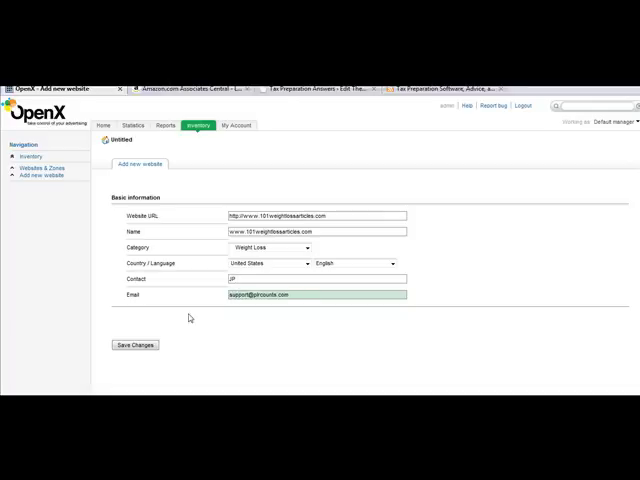
{"action": "left_click", "coordinate": [134, 344]}
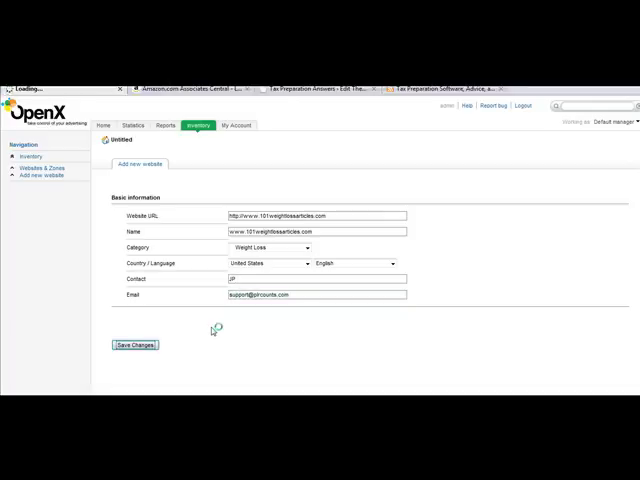
Add a new zone to the website sized IAB Skyscraper (120 x 600).
{"action": "left_click", "coordinate": [134, 344]}
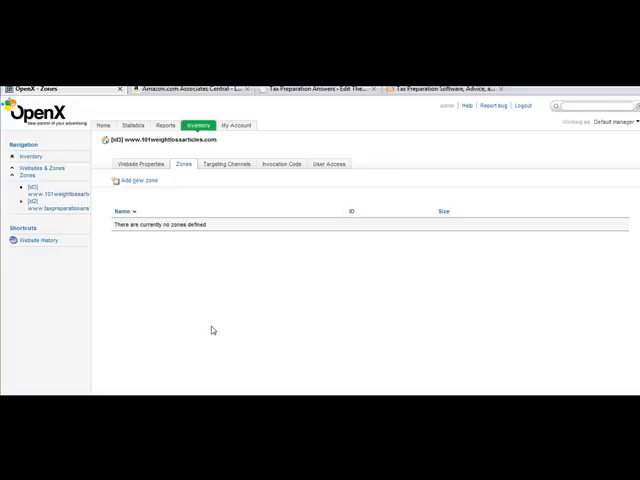
{"action": "mouse_move", "coordinate": [148, 182]}
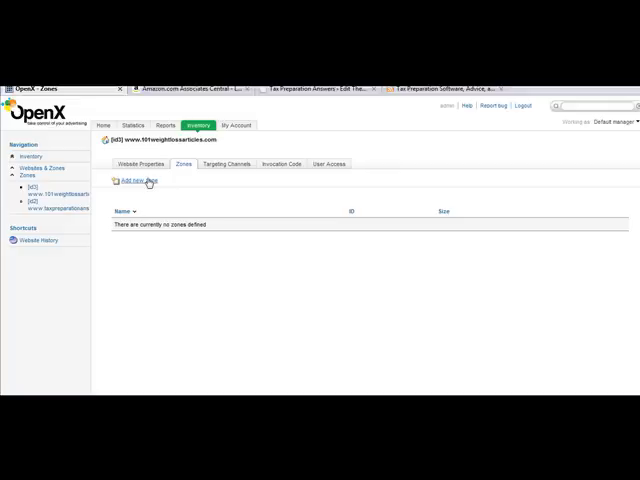
{"action": "left_click", "coordinate": [138, 180]}
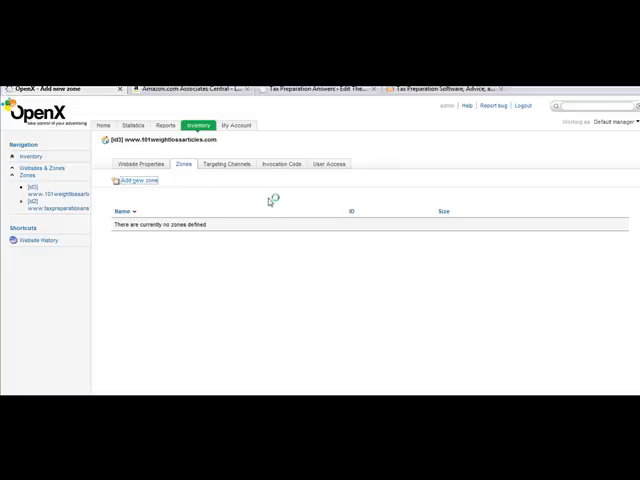
{"action": "left_click", "coordinate": [140, 180]}
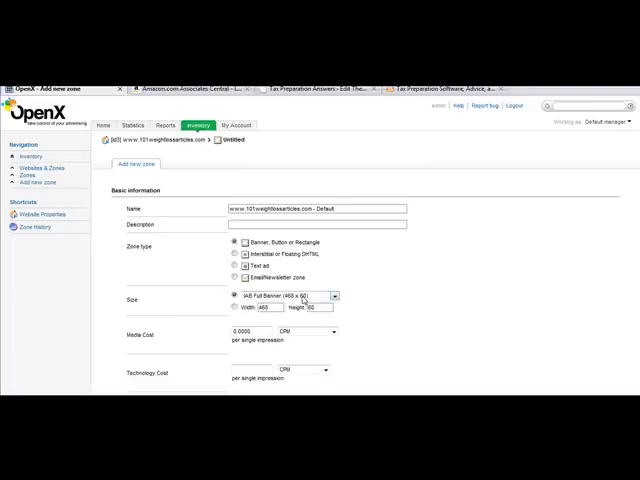
{"action": "left_click", "coordinate": [336, 296]}
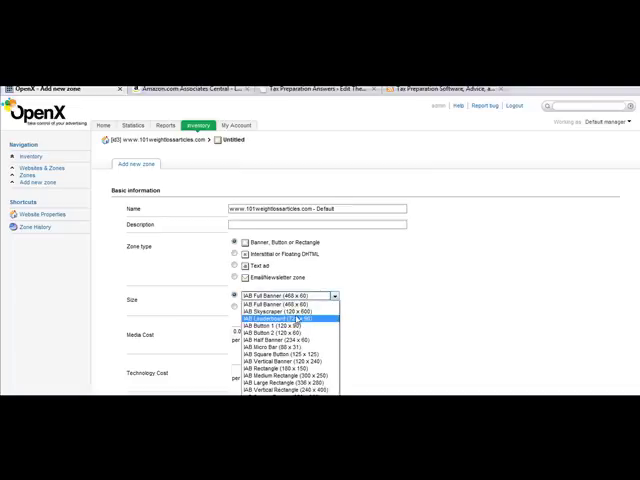
{"action": "left_click", "coordinate": [290, 308]}
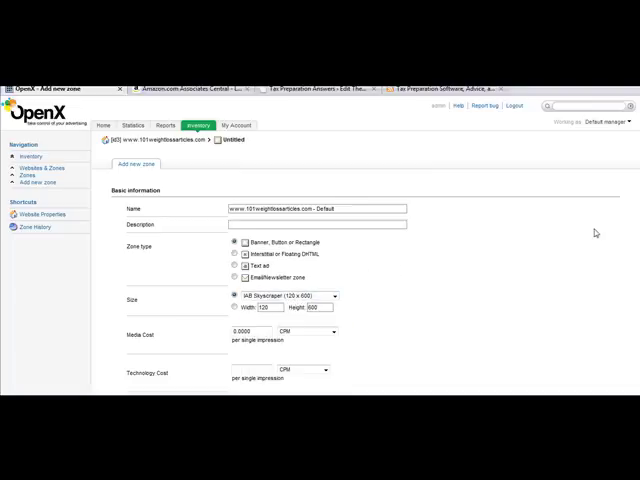
{"action": "scroll", "scroll_direction": "down", "scroll_amount": 3}
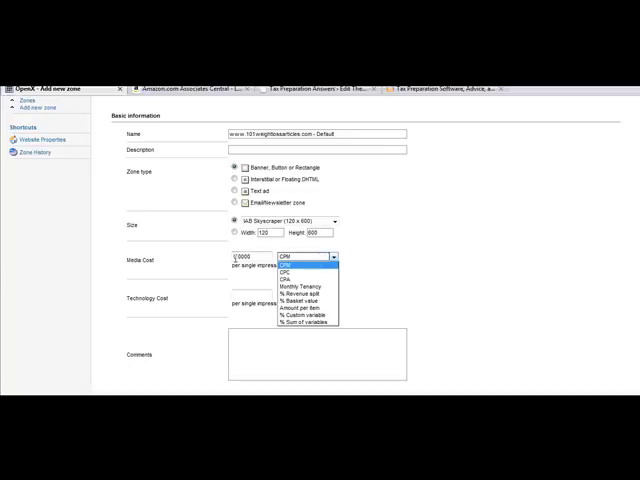
Give the zone a media cost of 0.05 charged on a CPM basis.
{"action": "left_click", "coordinate": [304, 264]}
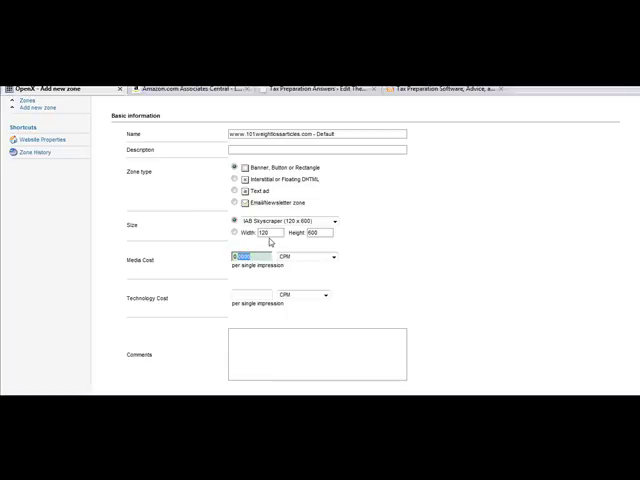
{"action": "type", "text": "0.05"}
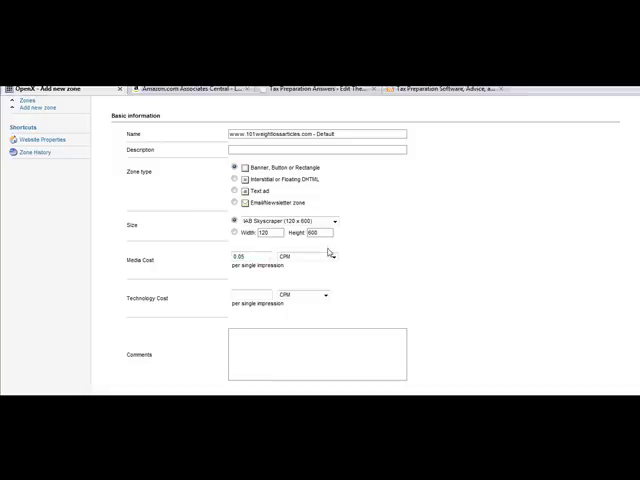
{"action": "left_click", "coordinate": [318, 266]}
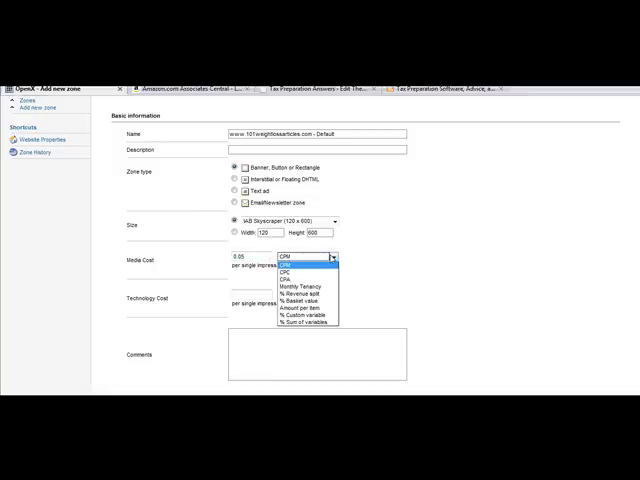
{"action": "left_click", "coordinate": [288, 272]}
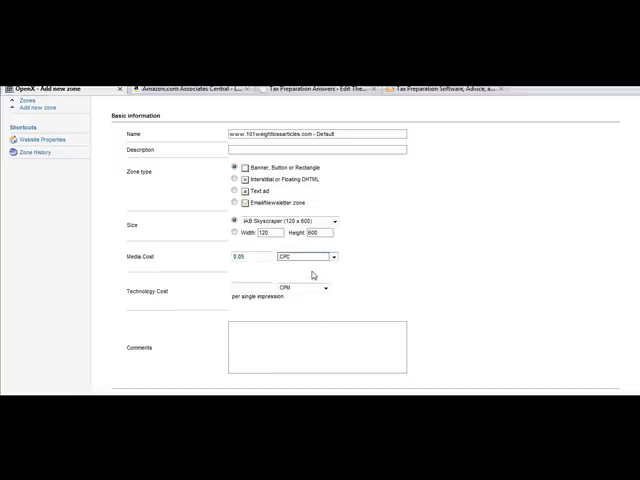
{"action": "left_click", "coordinate": [330, 256]}
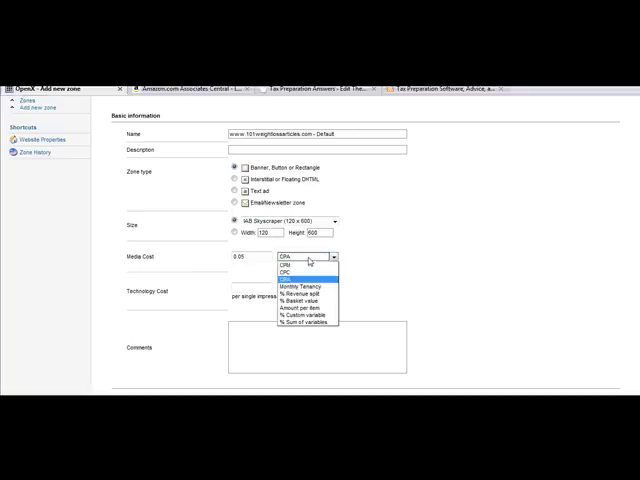
{"action": "left_click", "coordinate": [292, 268]}
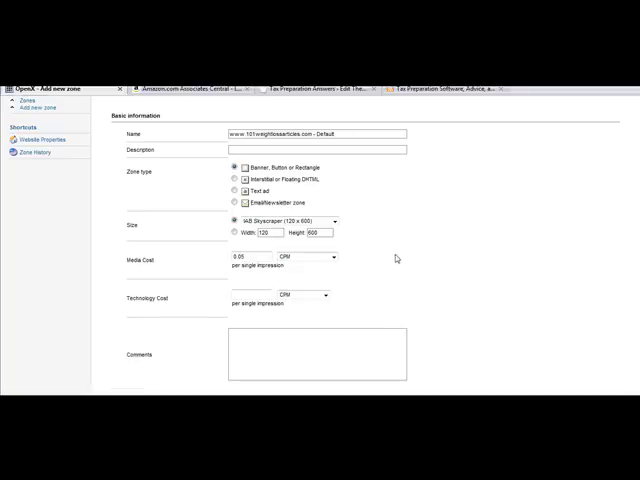
{"action": "scroll", "scroll_direction": "down", "scroll_amount": 3}
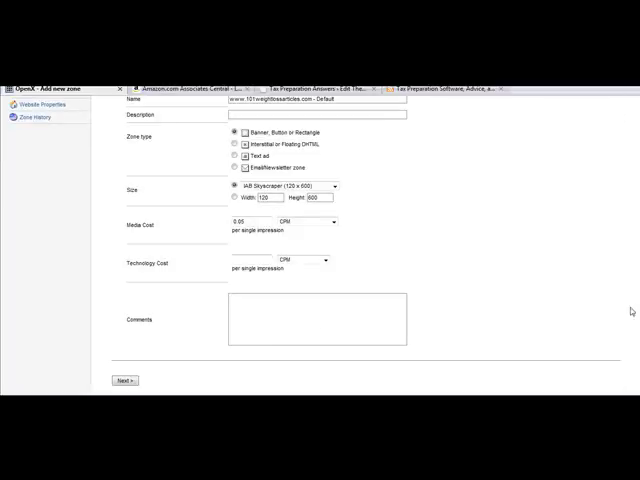
Create the skyscraper zone and save its advanced settings.
{"action": "left_click", "coordinate": [124, 380]}
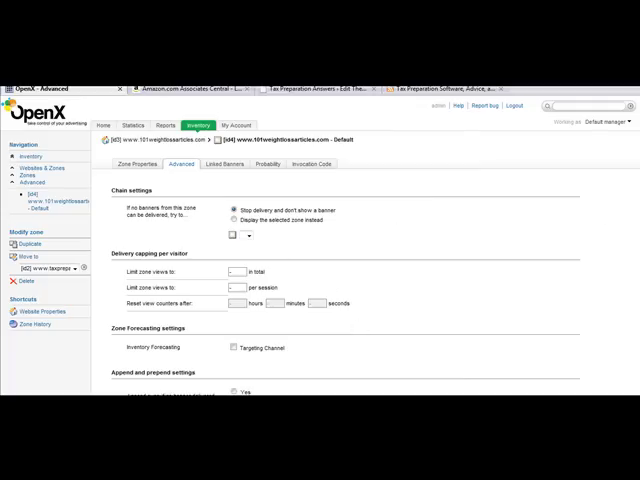
{"action": "scroll", "scroll_direction": "down", "scroll_amount": 3}
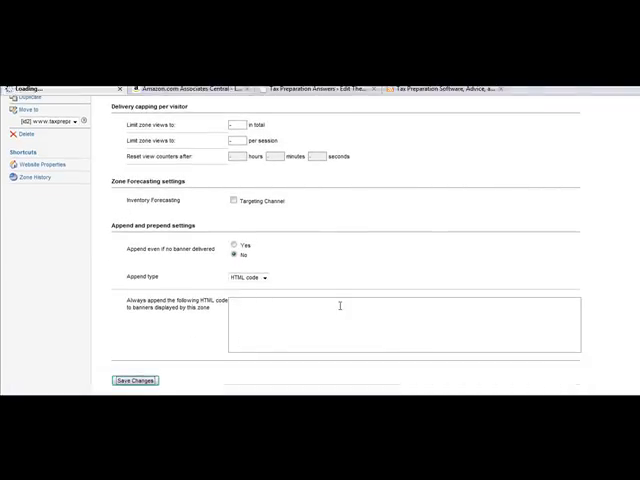
{"action": "left_click", "coordinate": [228, 164]}
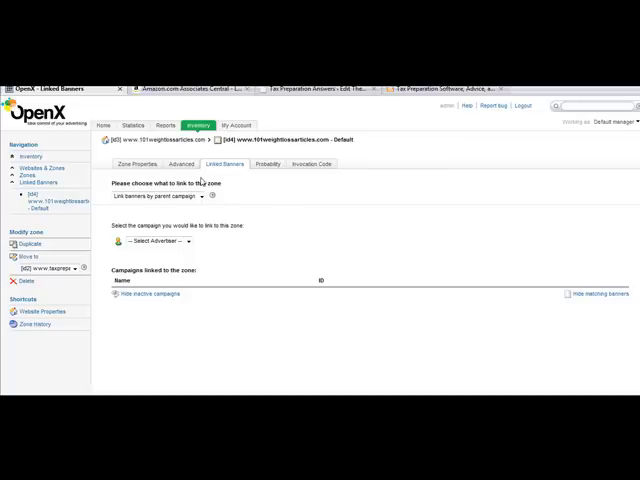
{"action": "mouse_move", "coordinate": [208, 204]}
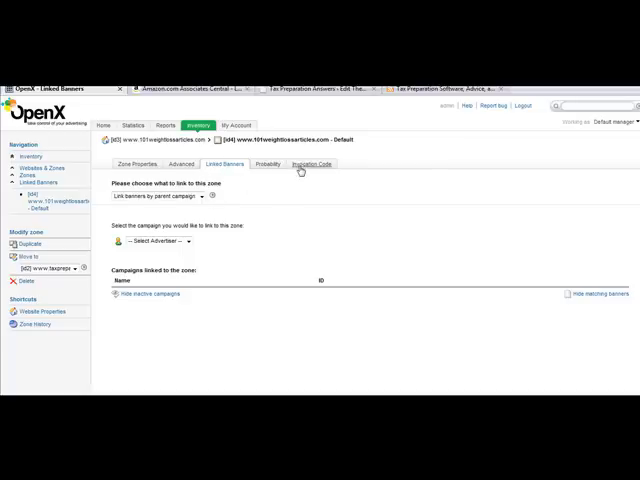
Review the zone's invocation code and return to its linked banners.
{"action": "left_click", "coordinate": [308, 164]}
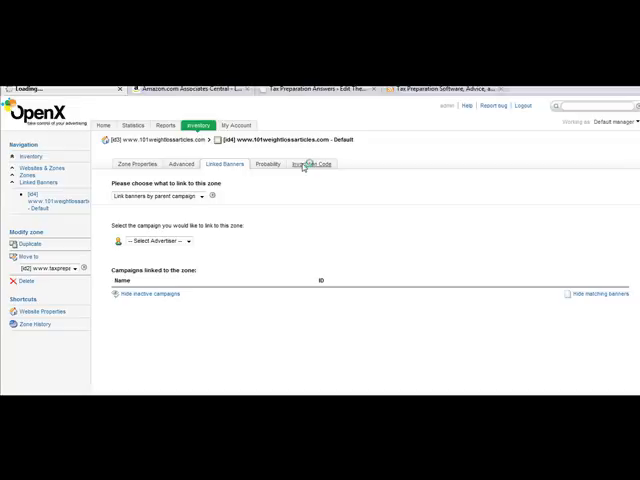
{"action": "left_click", "coordinate": [312, 164]}
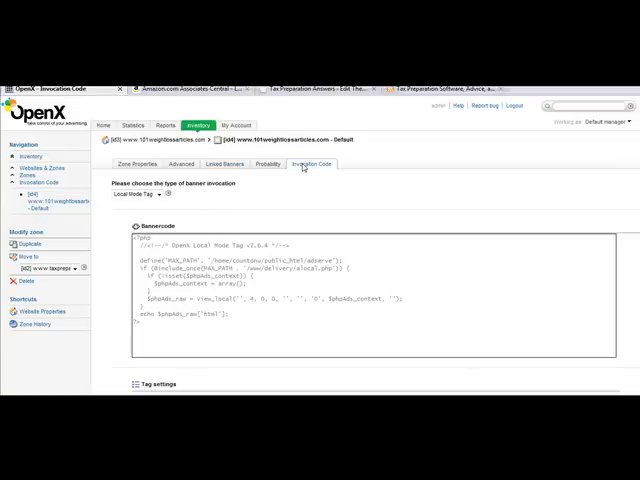
{"action": "left_click", "coordinate": [208, 164]}
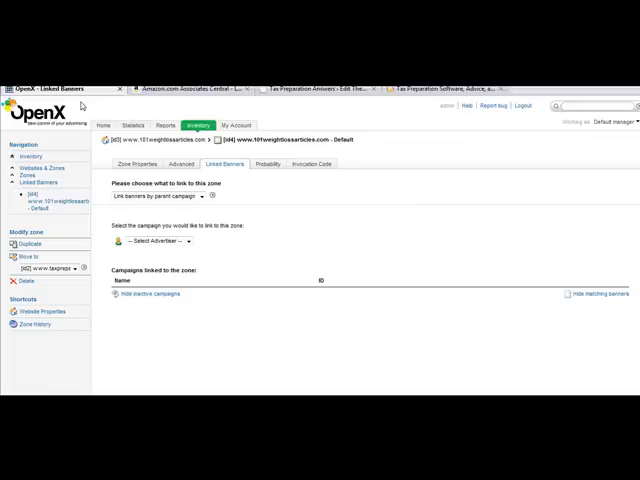
{"action": "left_click", "coordinate": [136, 126]}
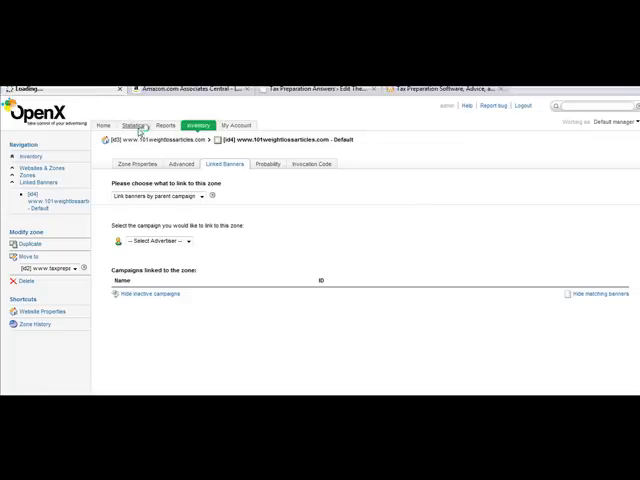
Show the Websites & Zones statistics, reporting no data for the current period.
{"action": "left_click", "coordinate": [132, 124]}
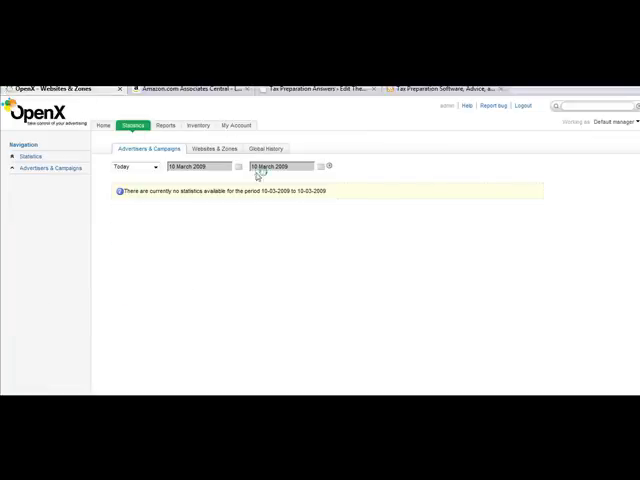
{"action": "left_click", "coordinate": [216, 148]}
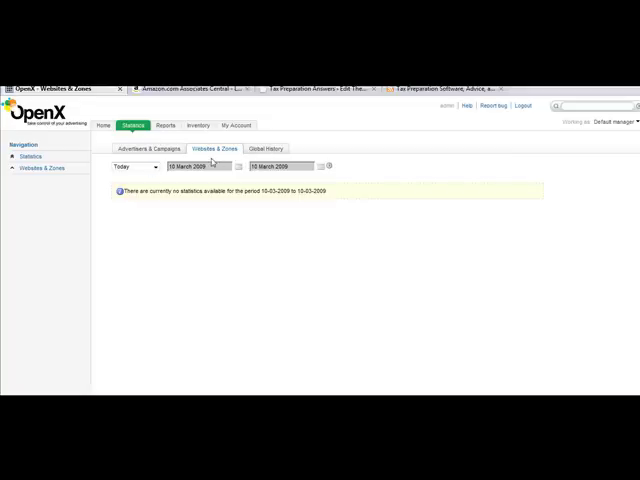
{"action": "mouse_move", "coordinate": [298, 158]}
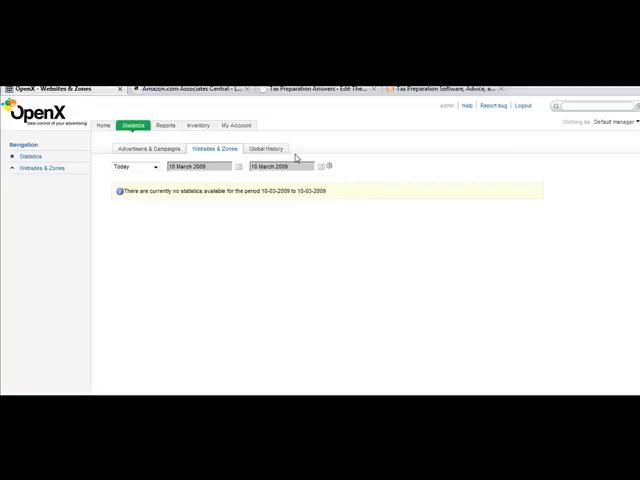